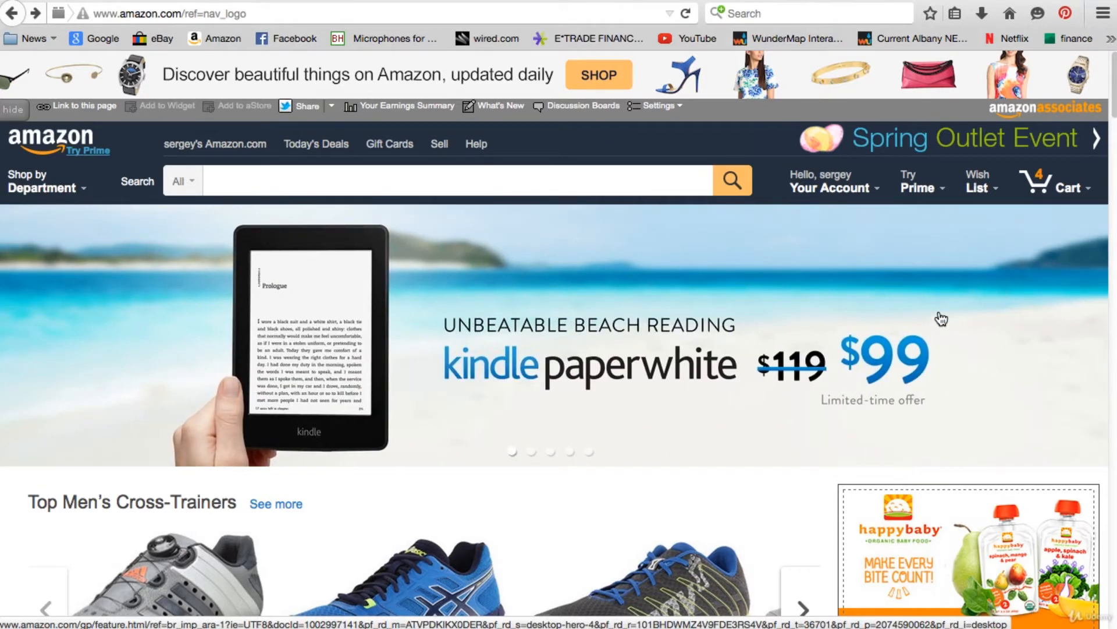
Go to Amazon's Sell page promoting the one-month-free professional seller plan.
left_click(828, 182)
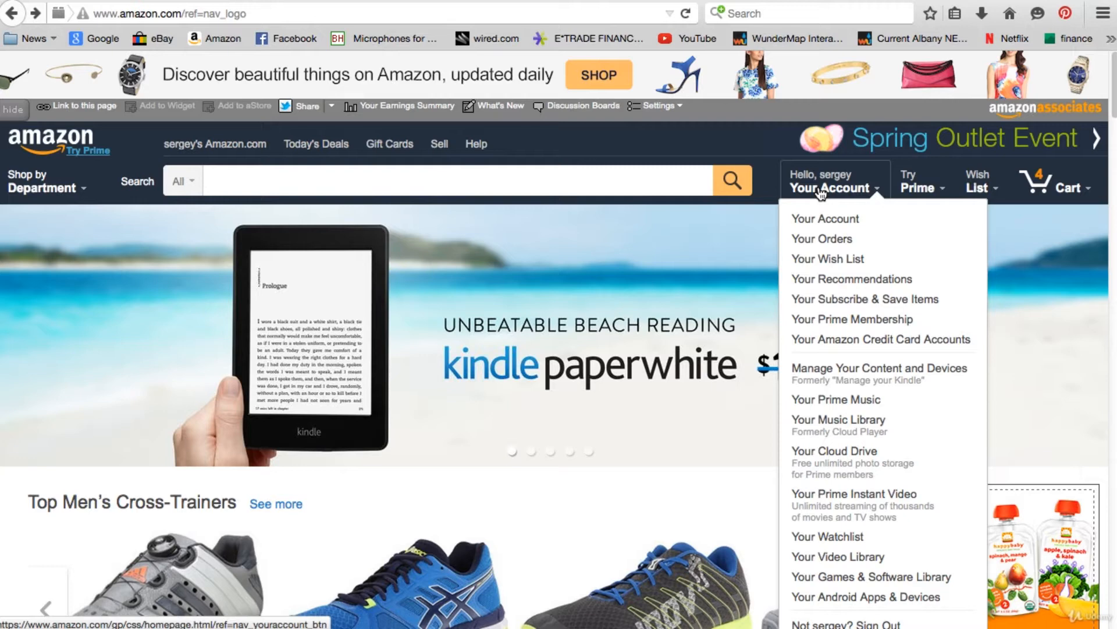
mouse_move(819, 191)
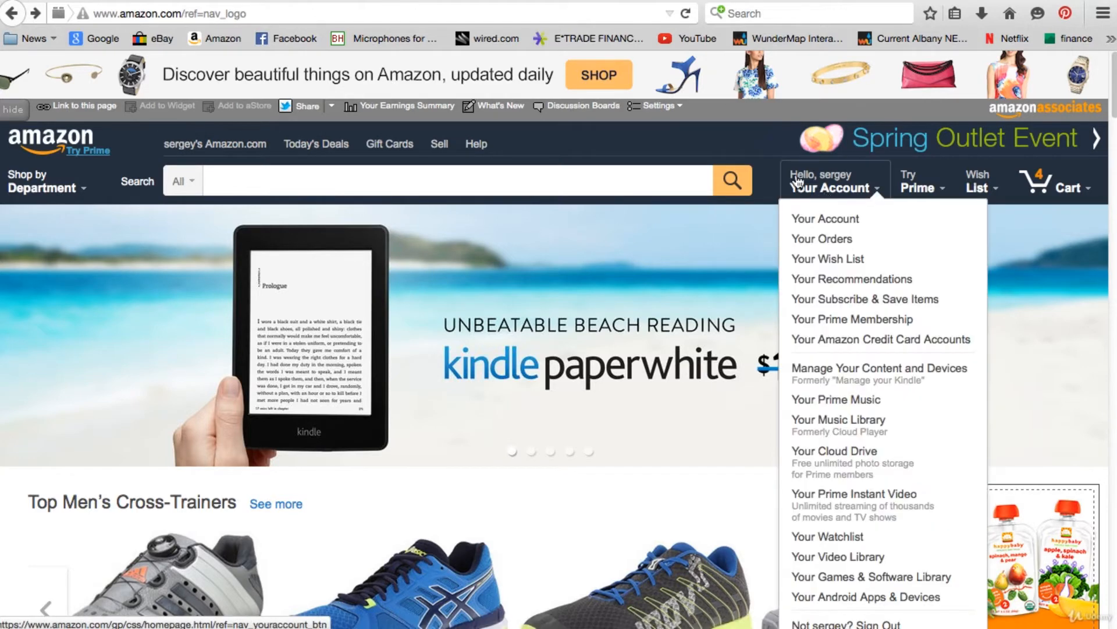
mouse_move(800, 182)
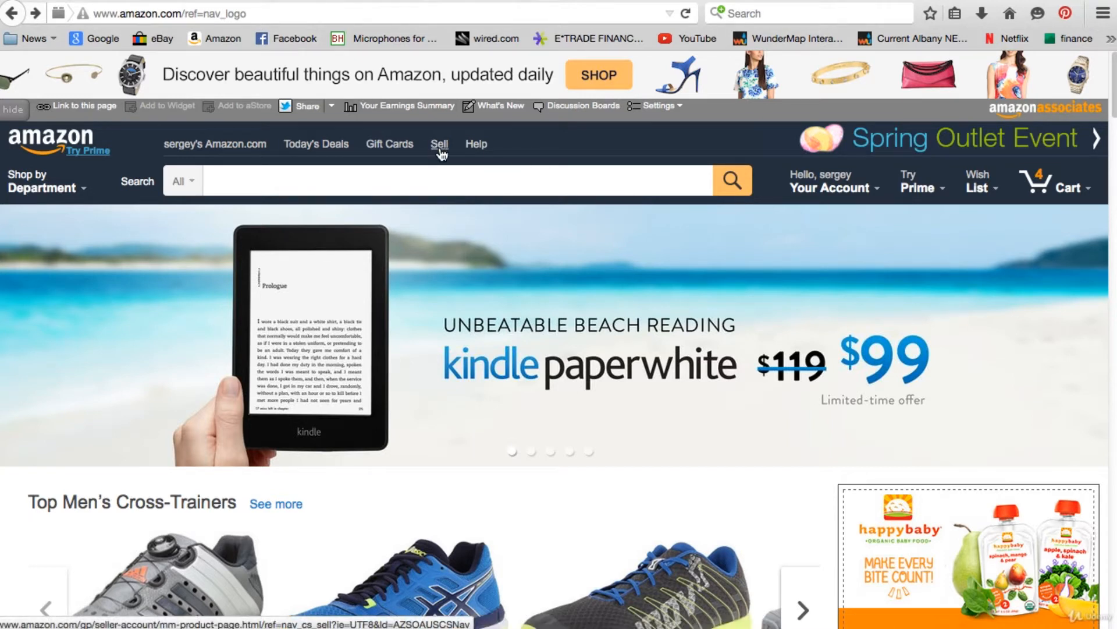
left_click(438, 144)
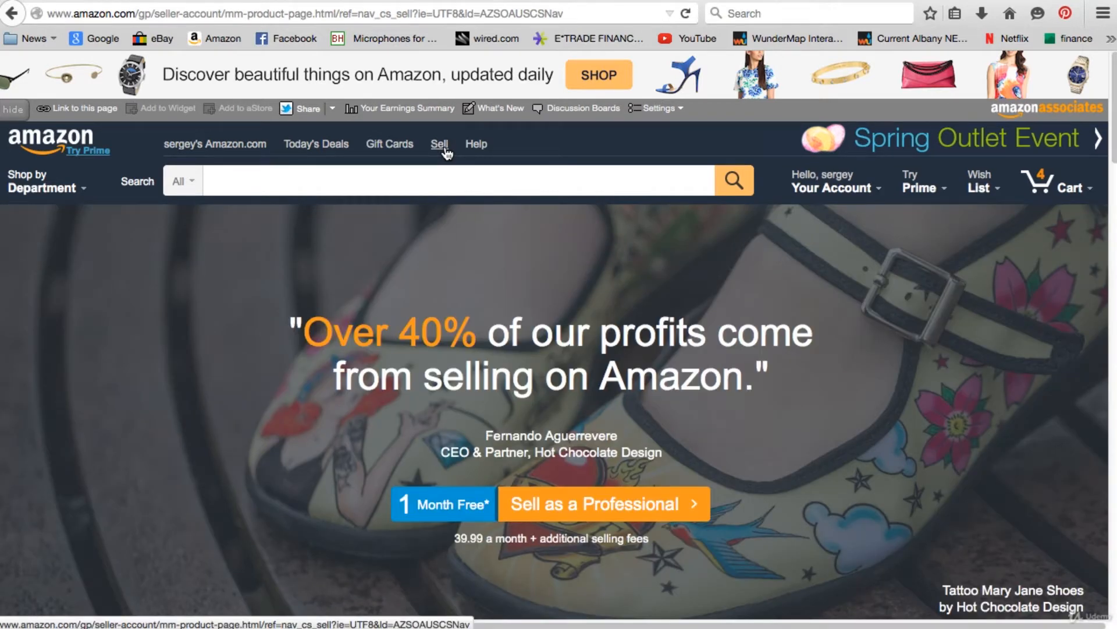
mouse_move(396, 335)
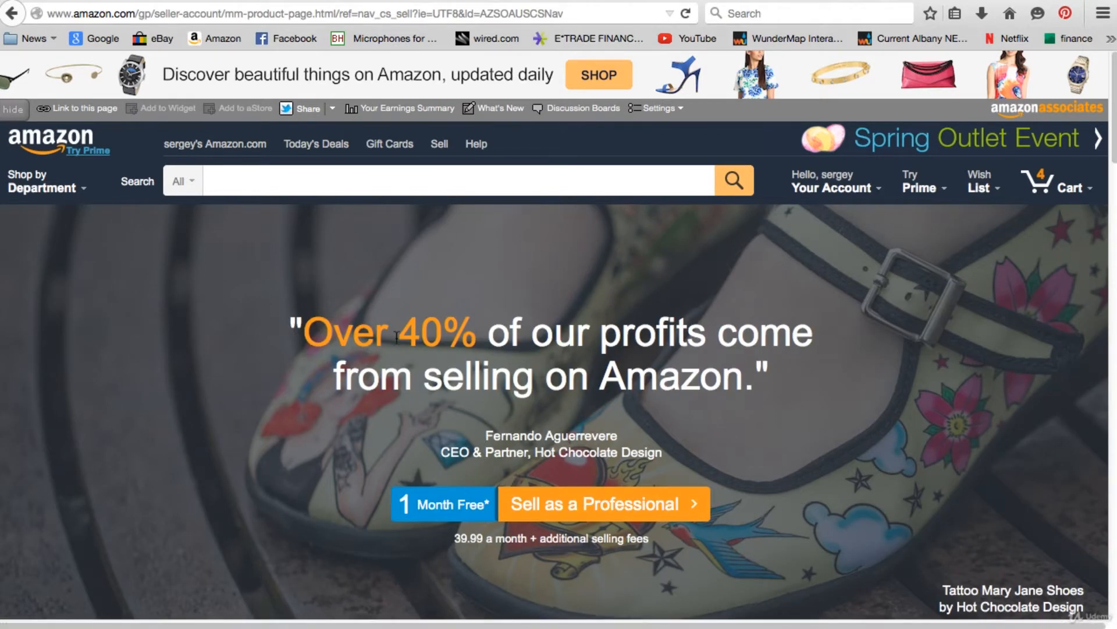
mouse_move(613, 414)
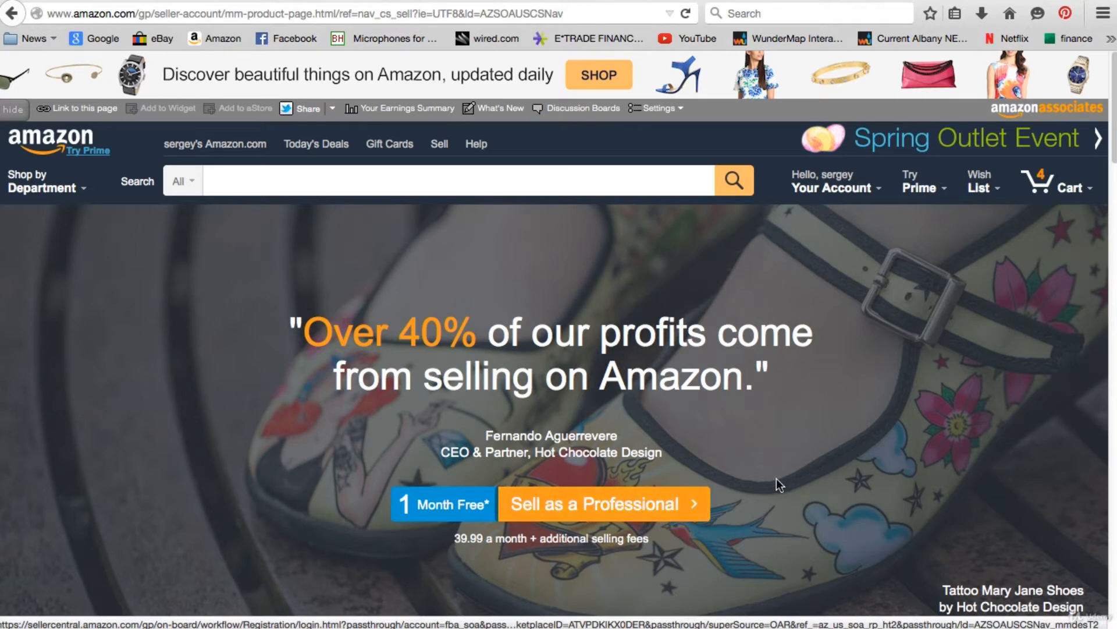
mouse_move(838, 504)
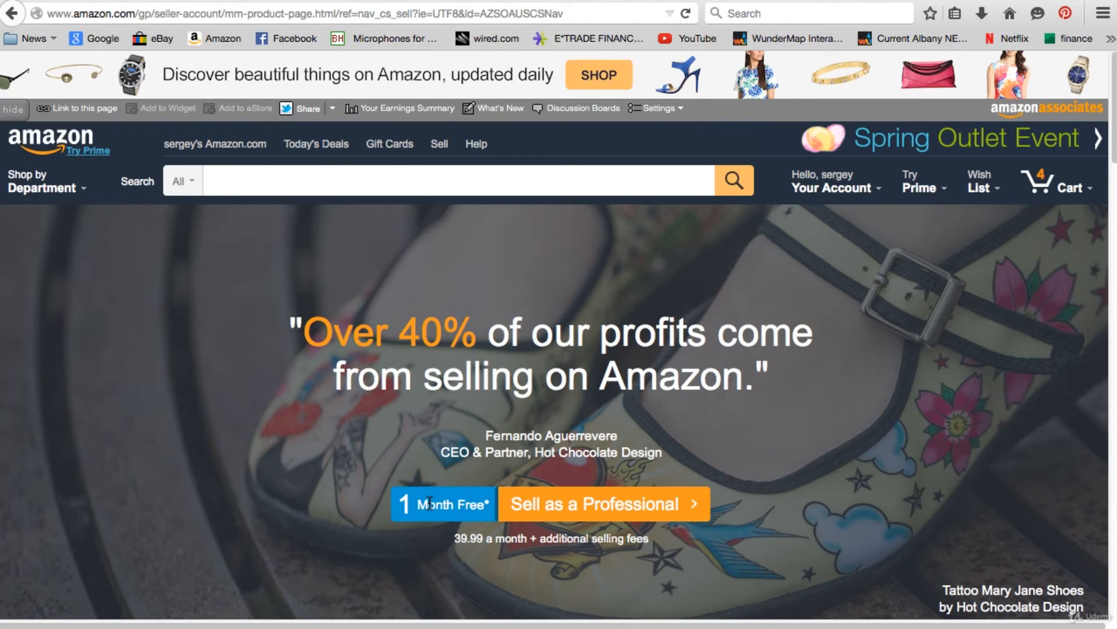
mouse_move(848, 479)
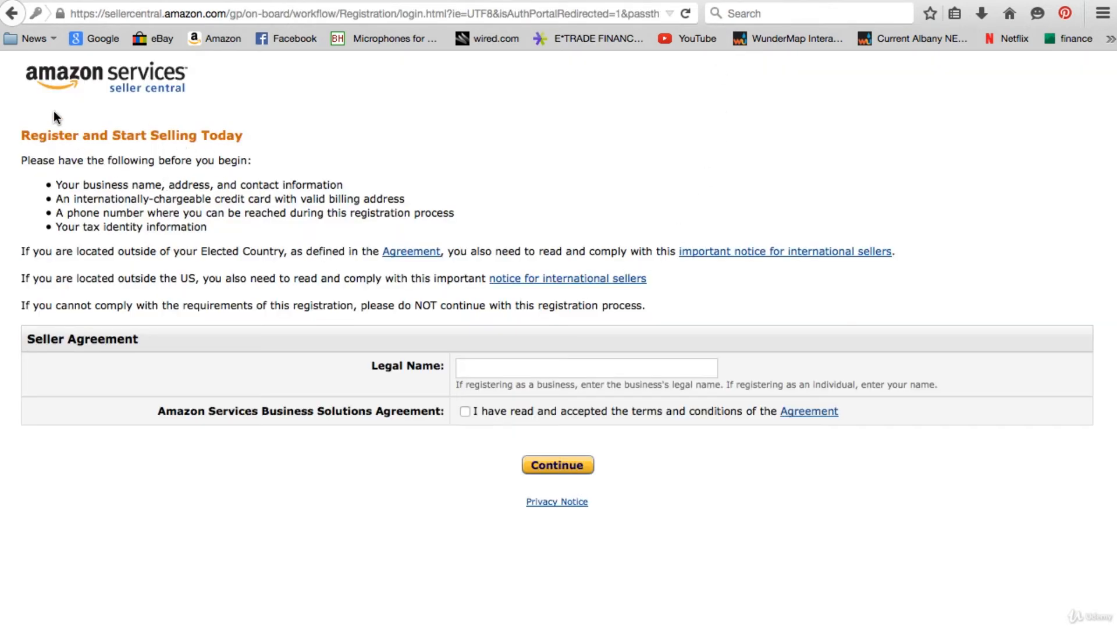
mouse_move(263, 149)
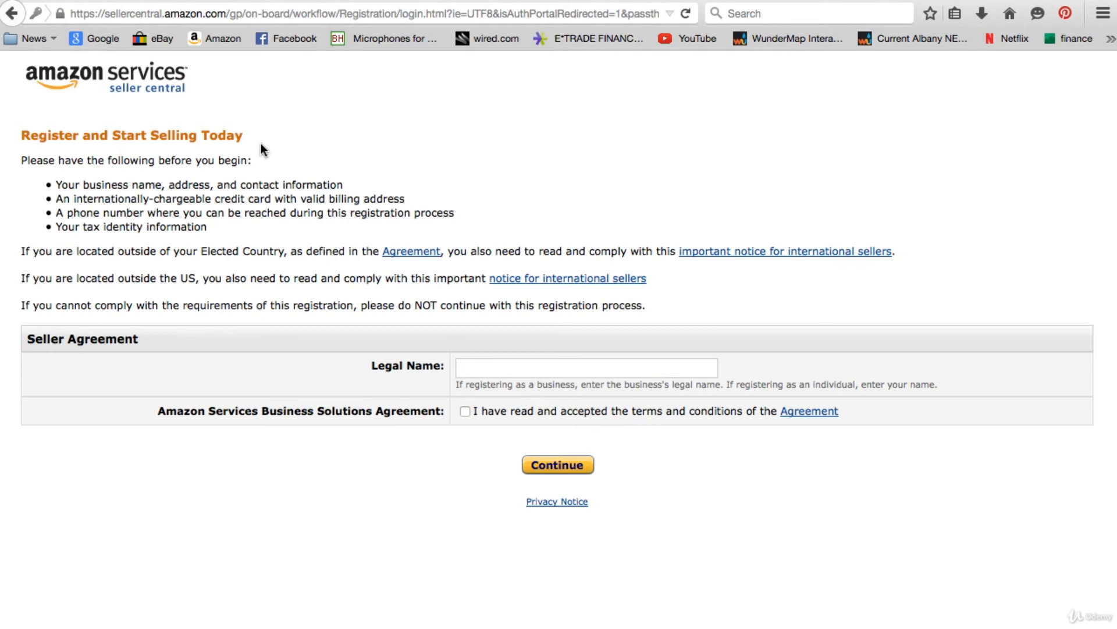
mouse_move(369, 186)
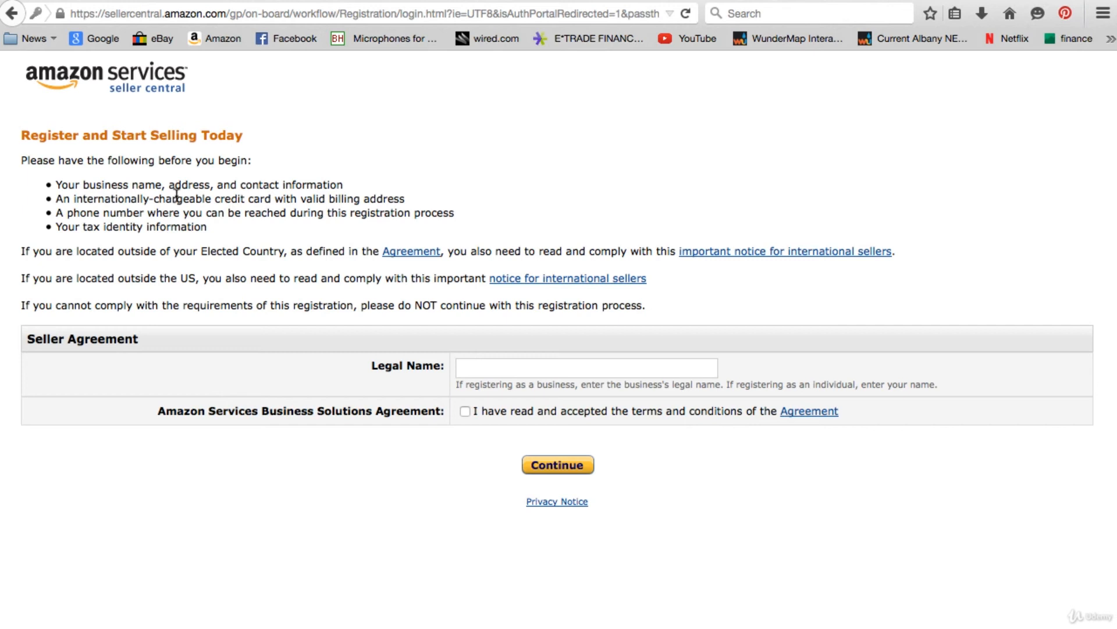
mouse_move(392, 215)
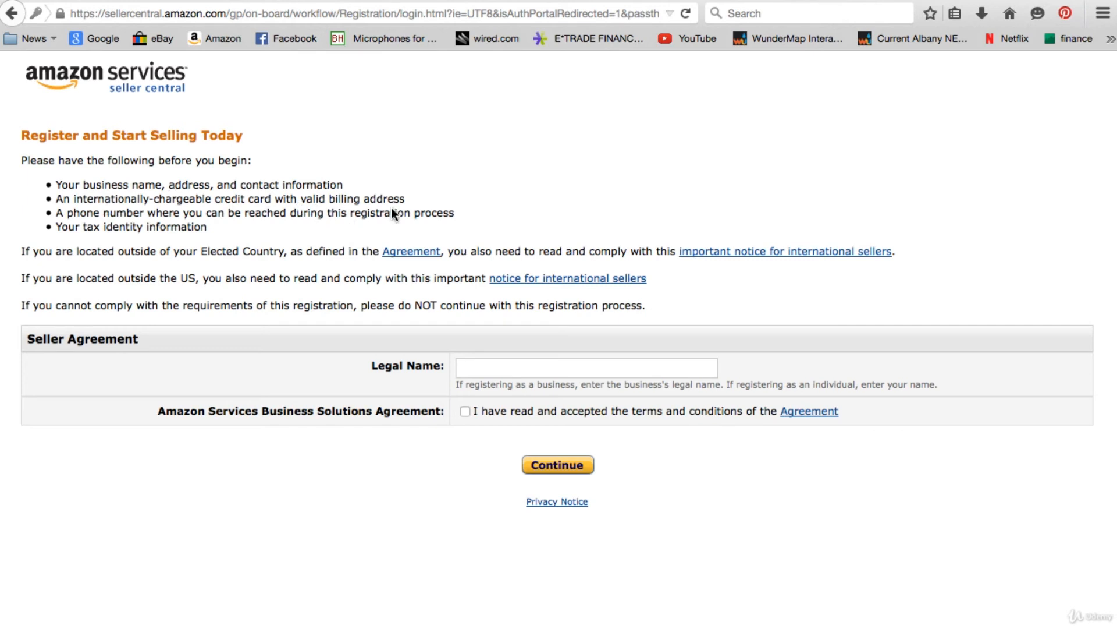
mouse_move(159, 253)
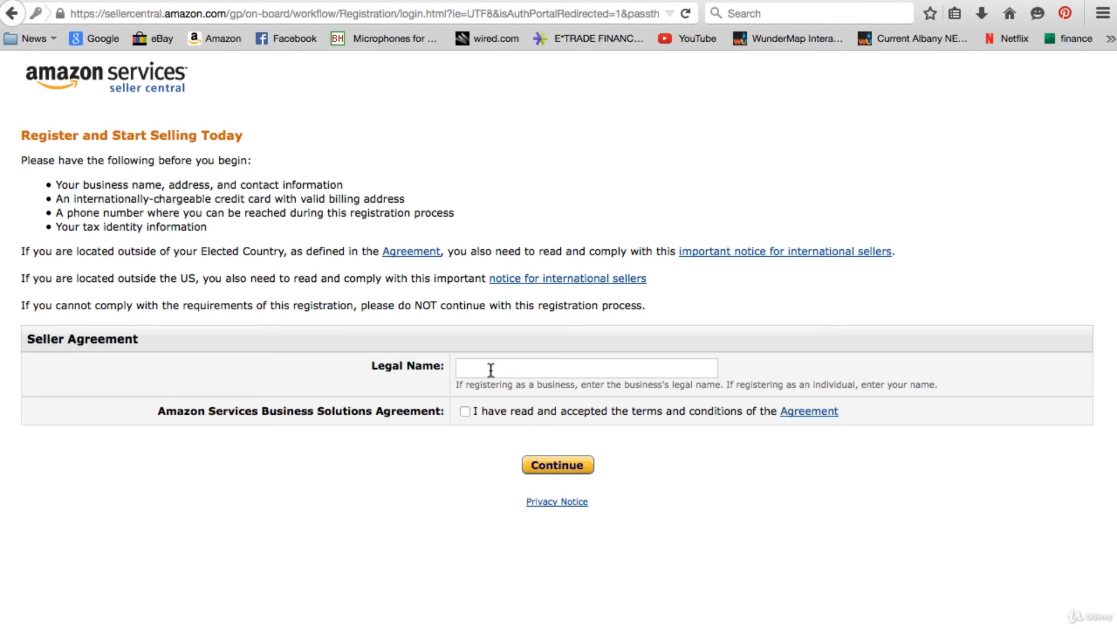
mouse_move(134, 190)
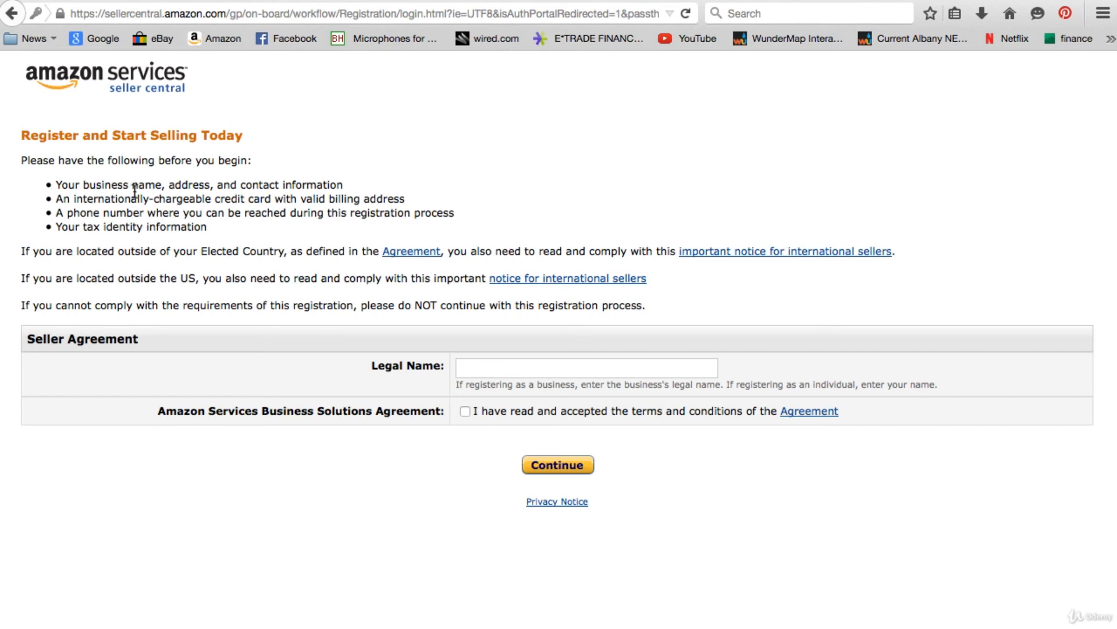
mouse_move(476, 339)
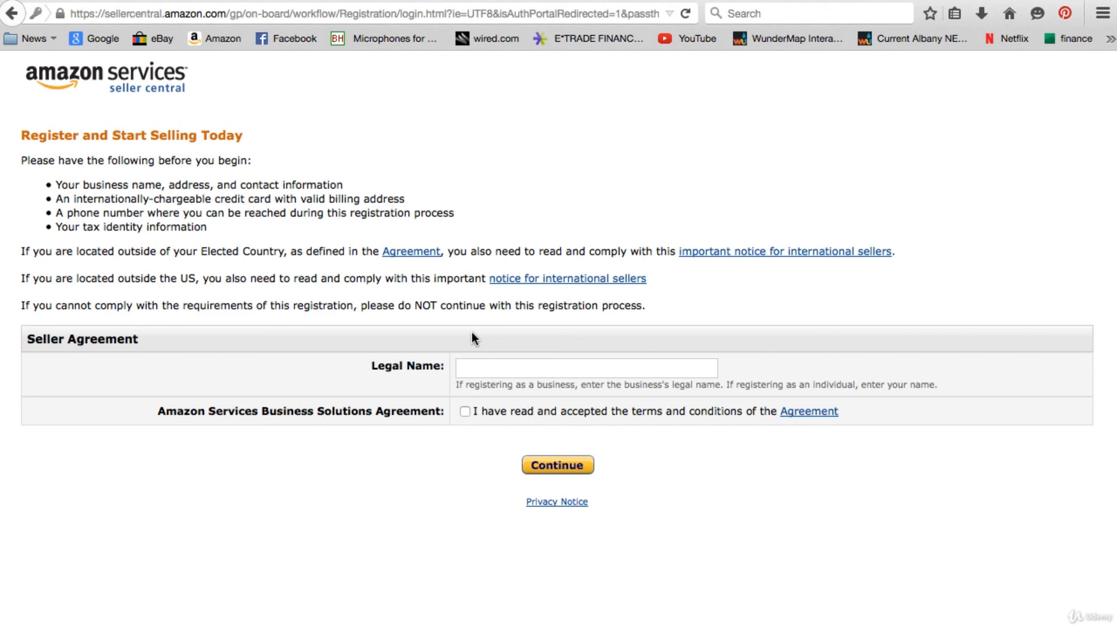
mouse_move(332, 257)
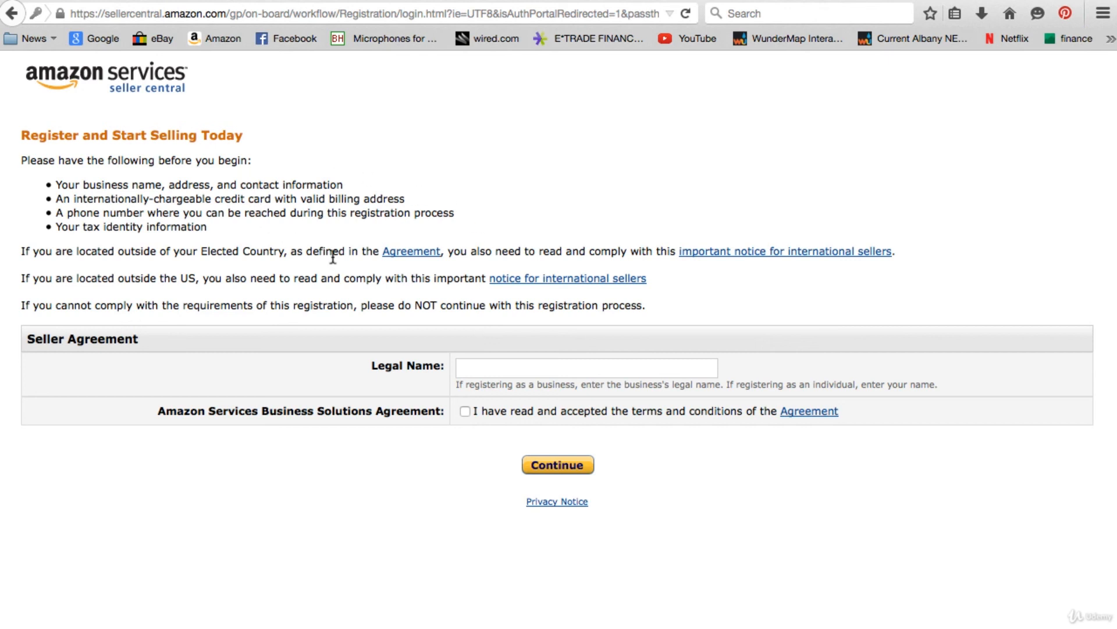
mouse_move(677, 322)
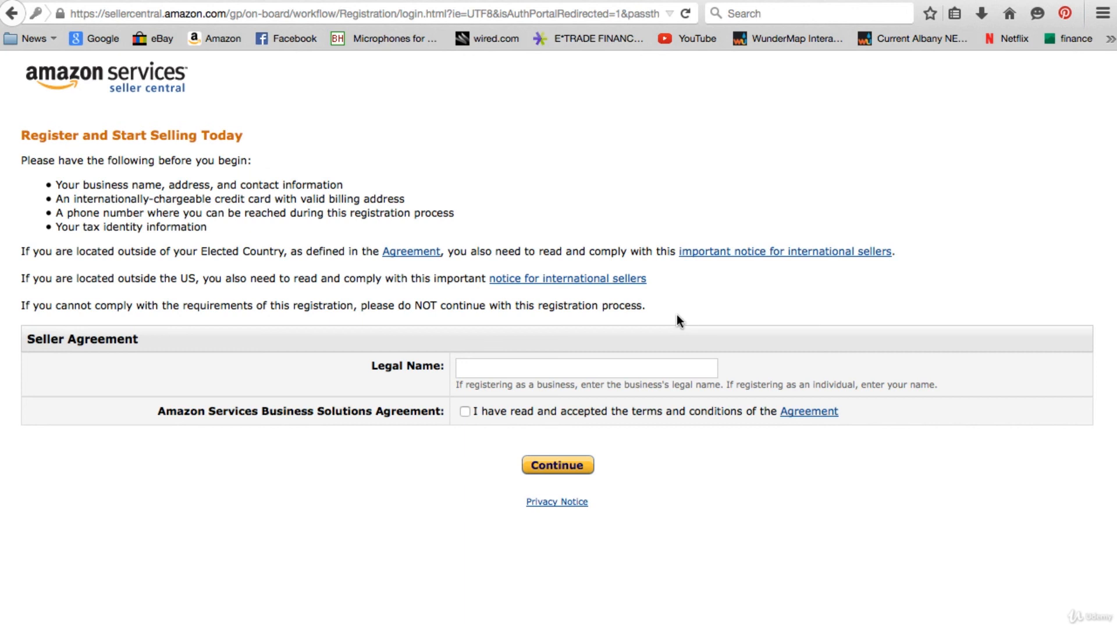